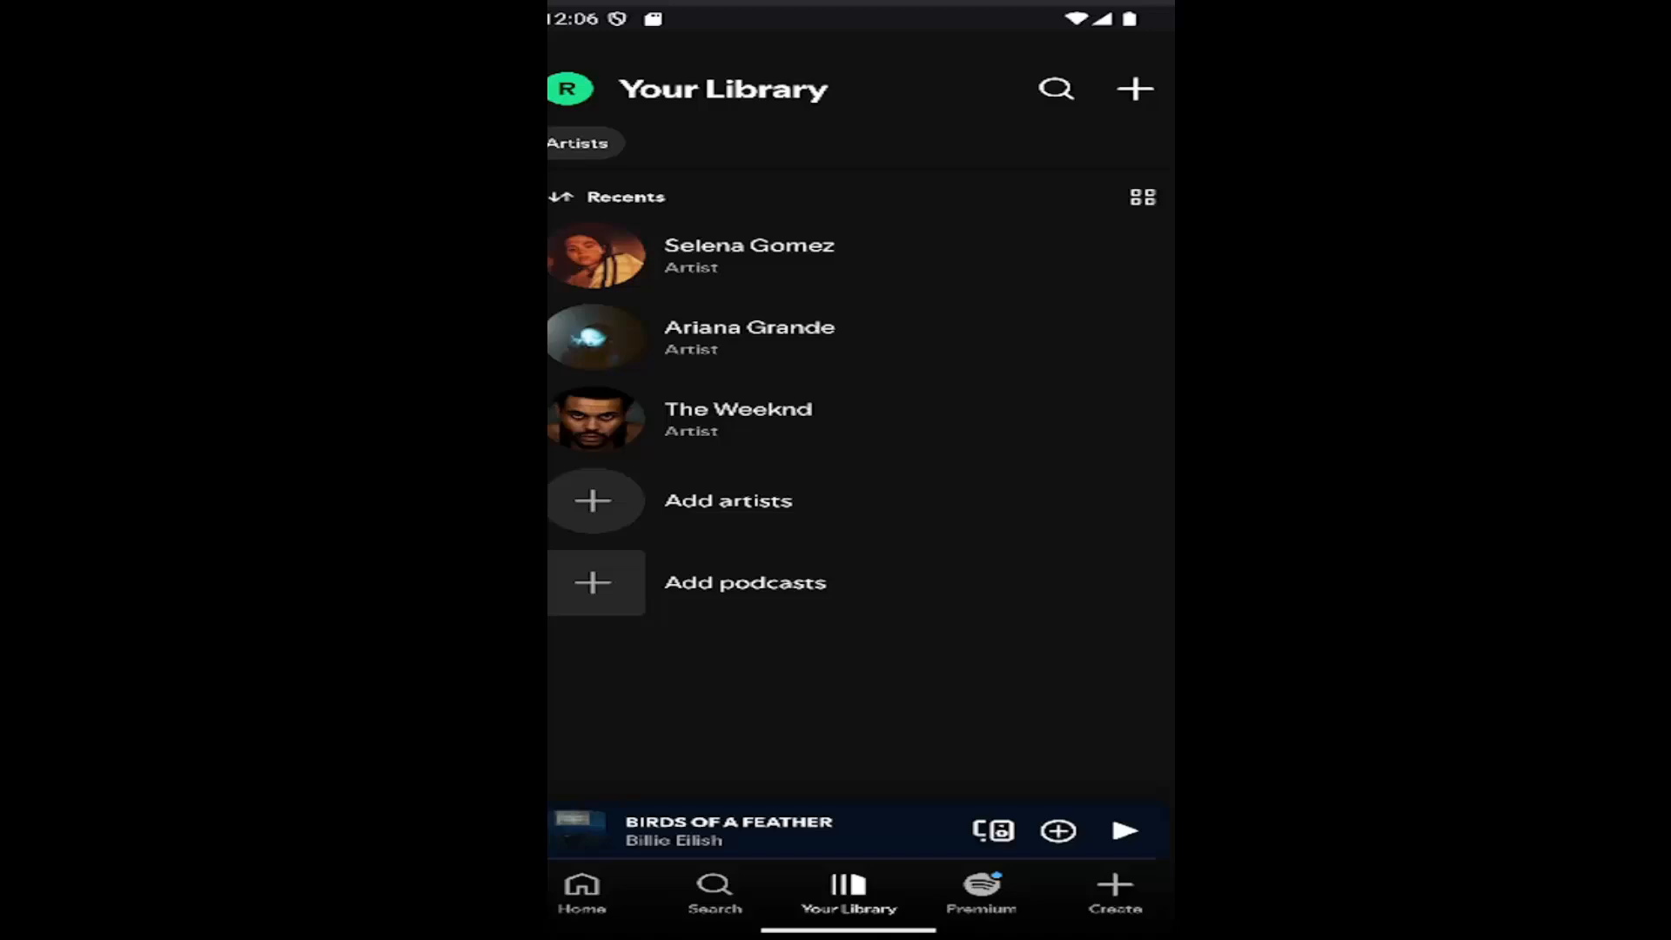
{"action": "mouse_move", "coordinate": [571, 97]}
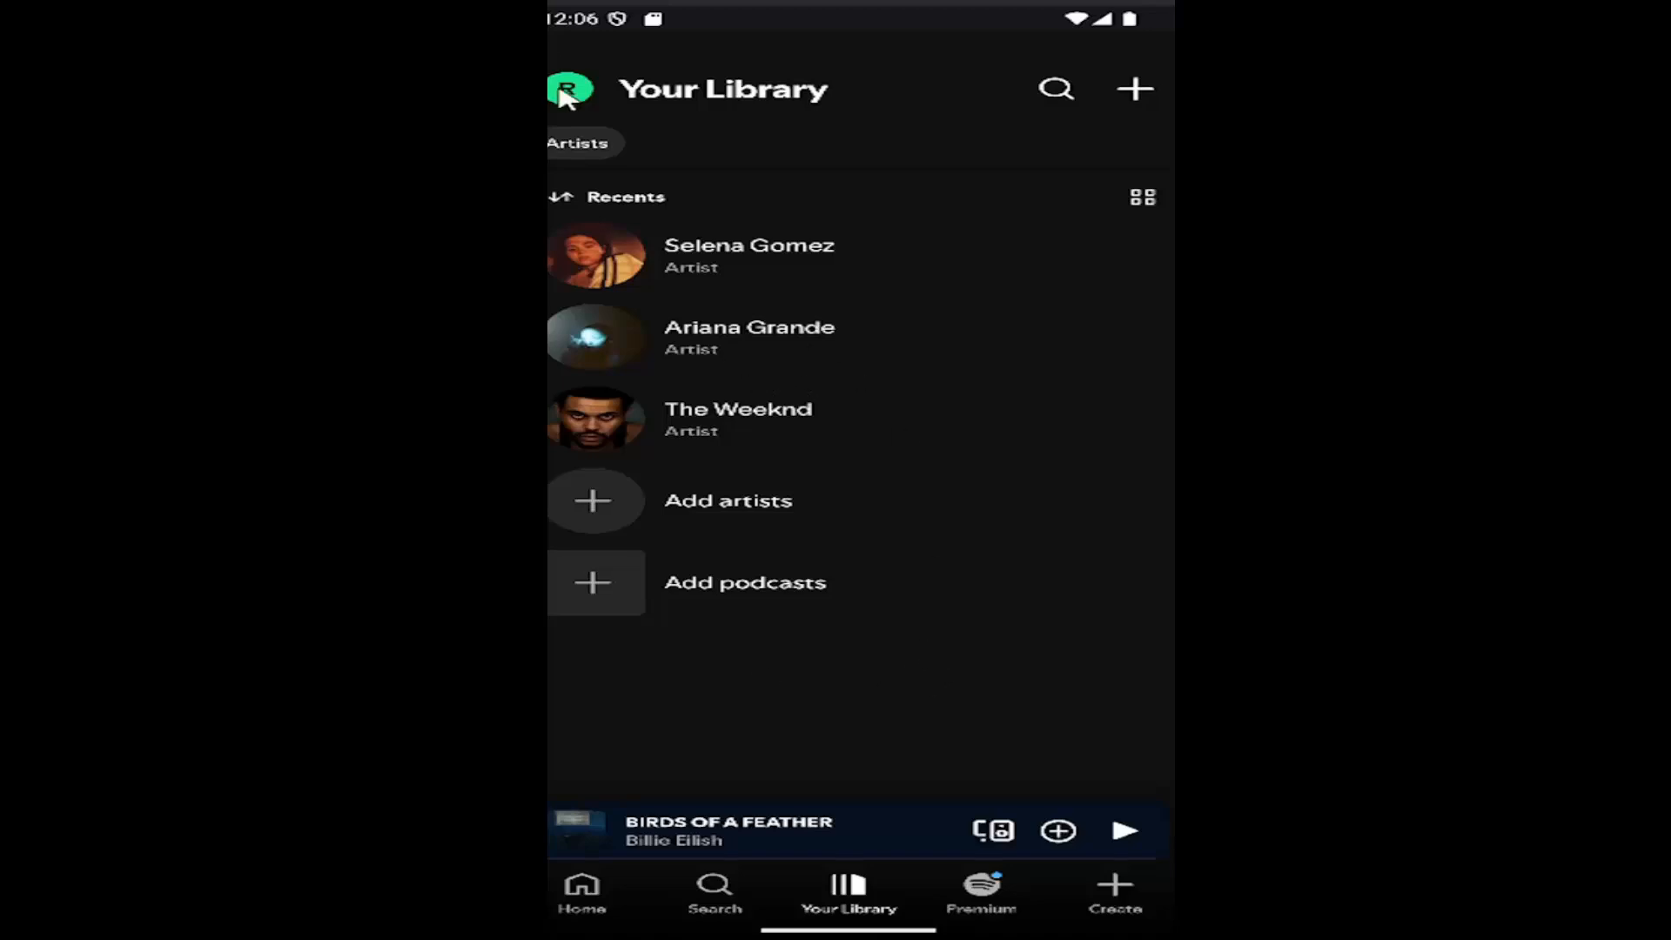
Reach Settings and privacy through the profile avatar in Your Library
{"action": "left_click", "coordinate": [567, 89]}
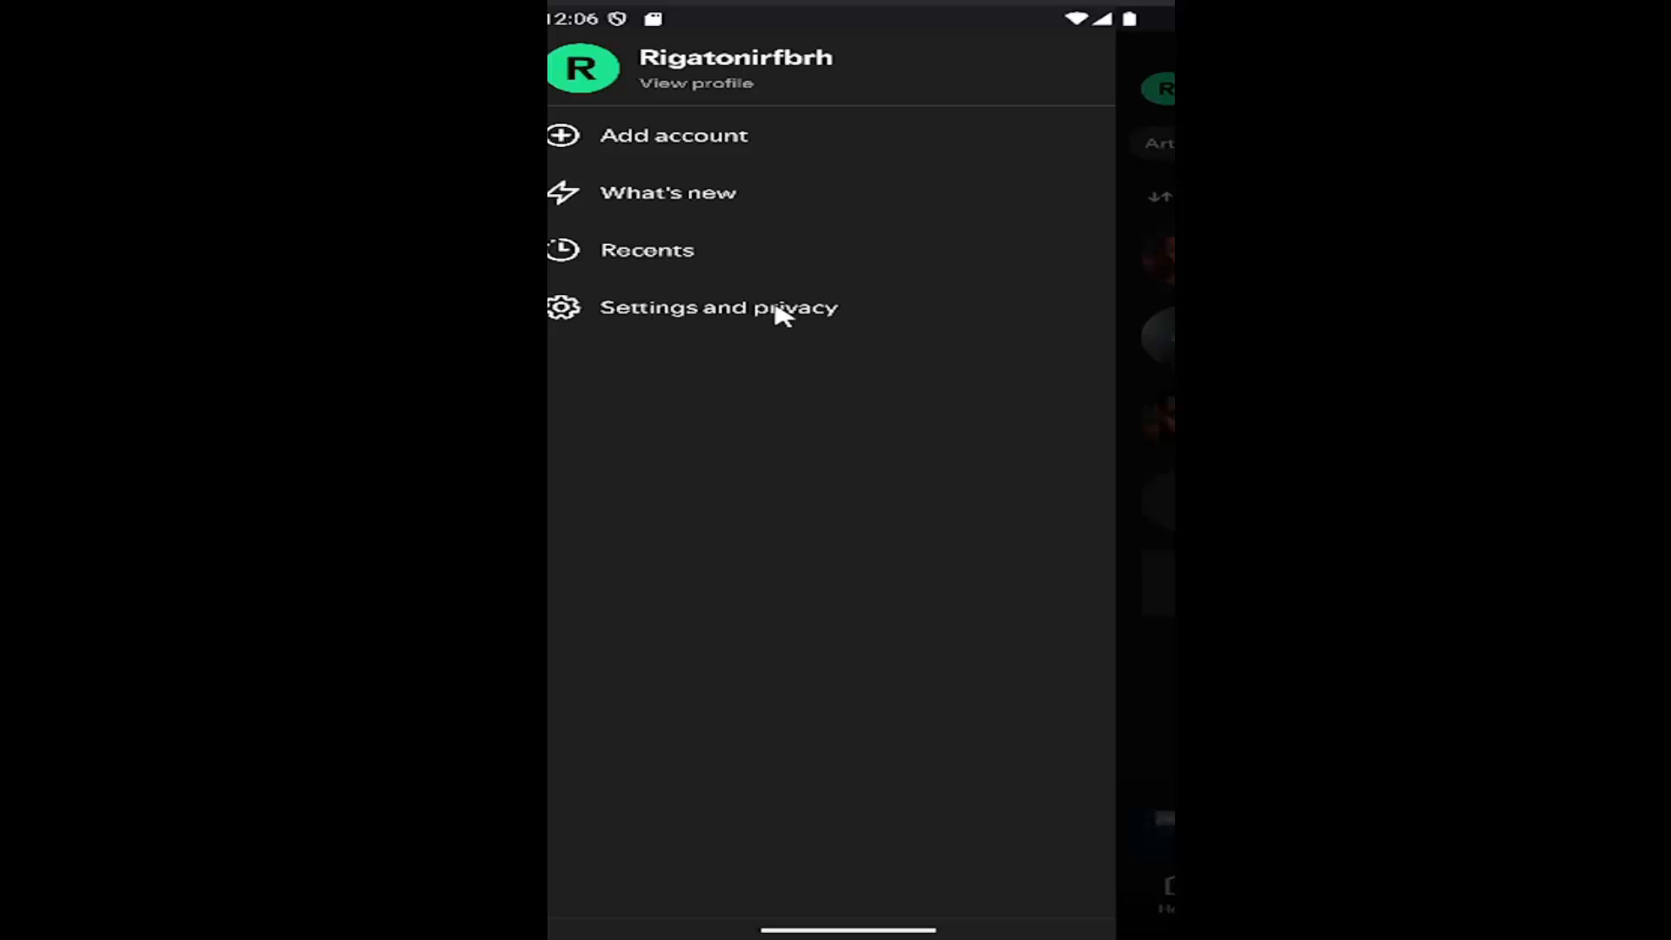
{"action": "left_click", "coordinate": [719, 307]}
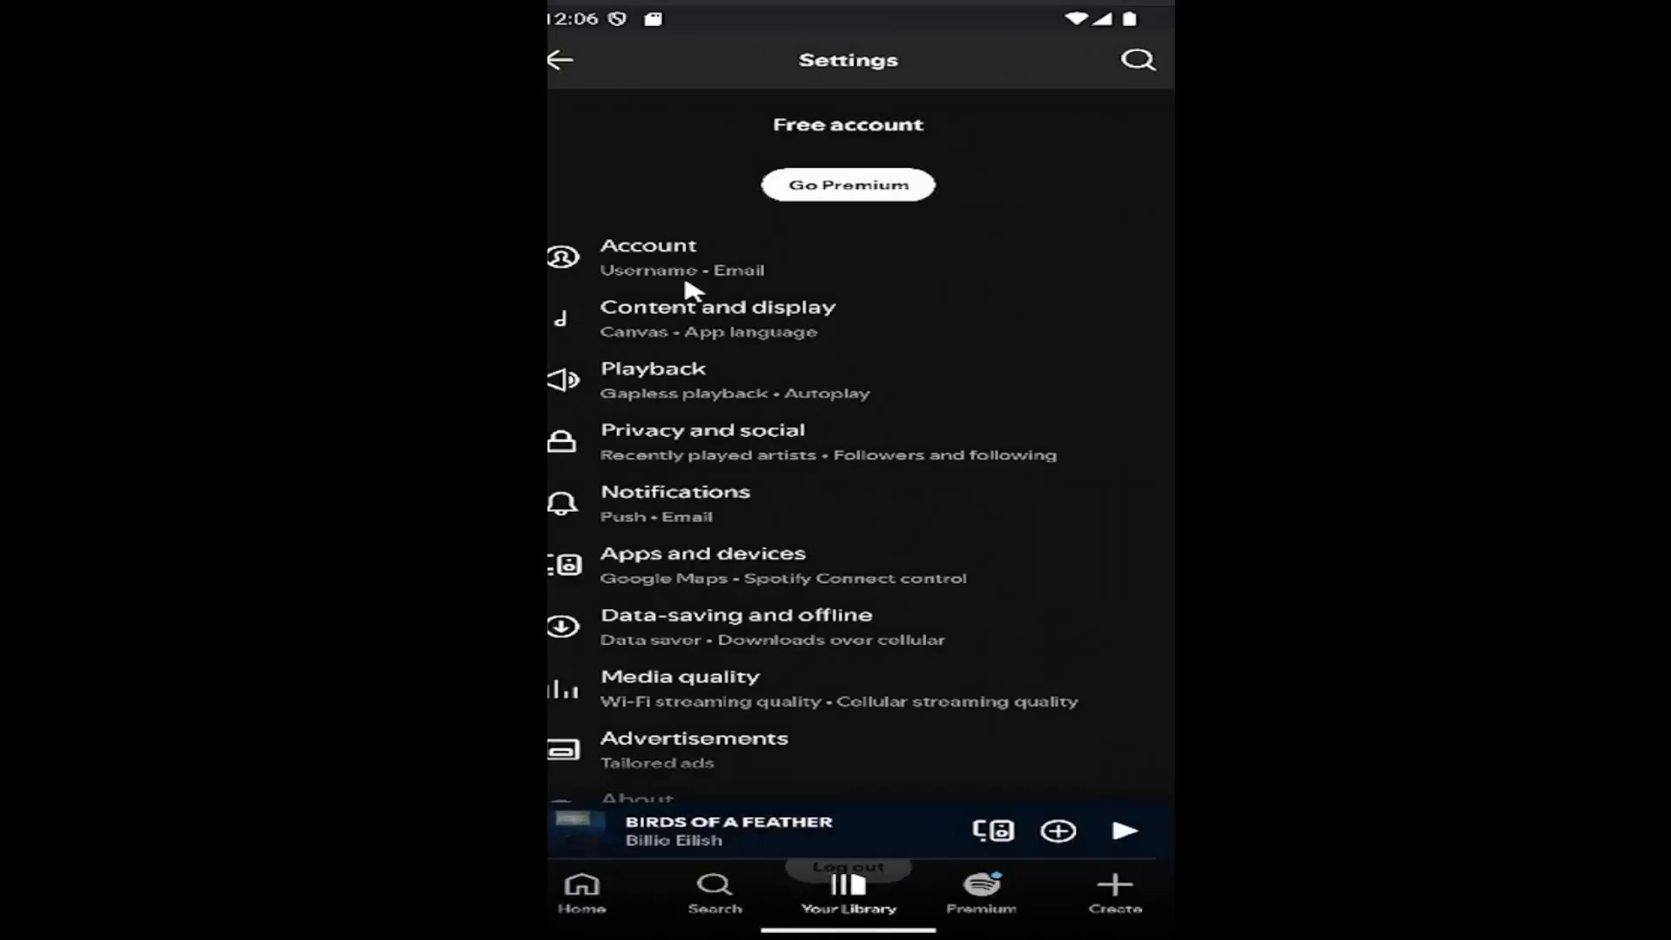
{"action": "mouse_move", "coordinate": [813, 630]}
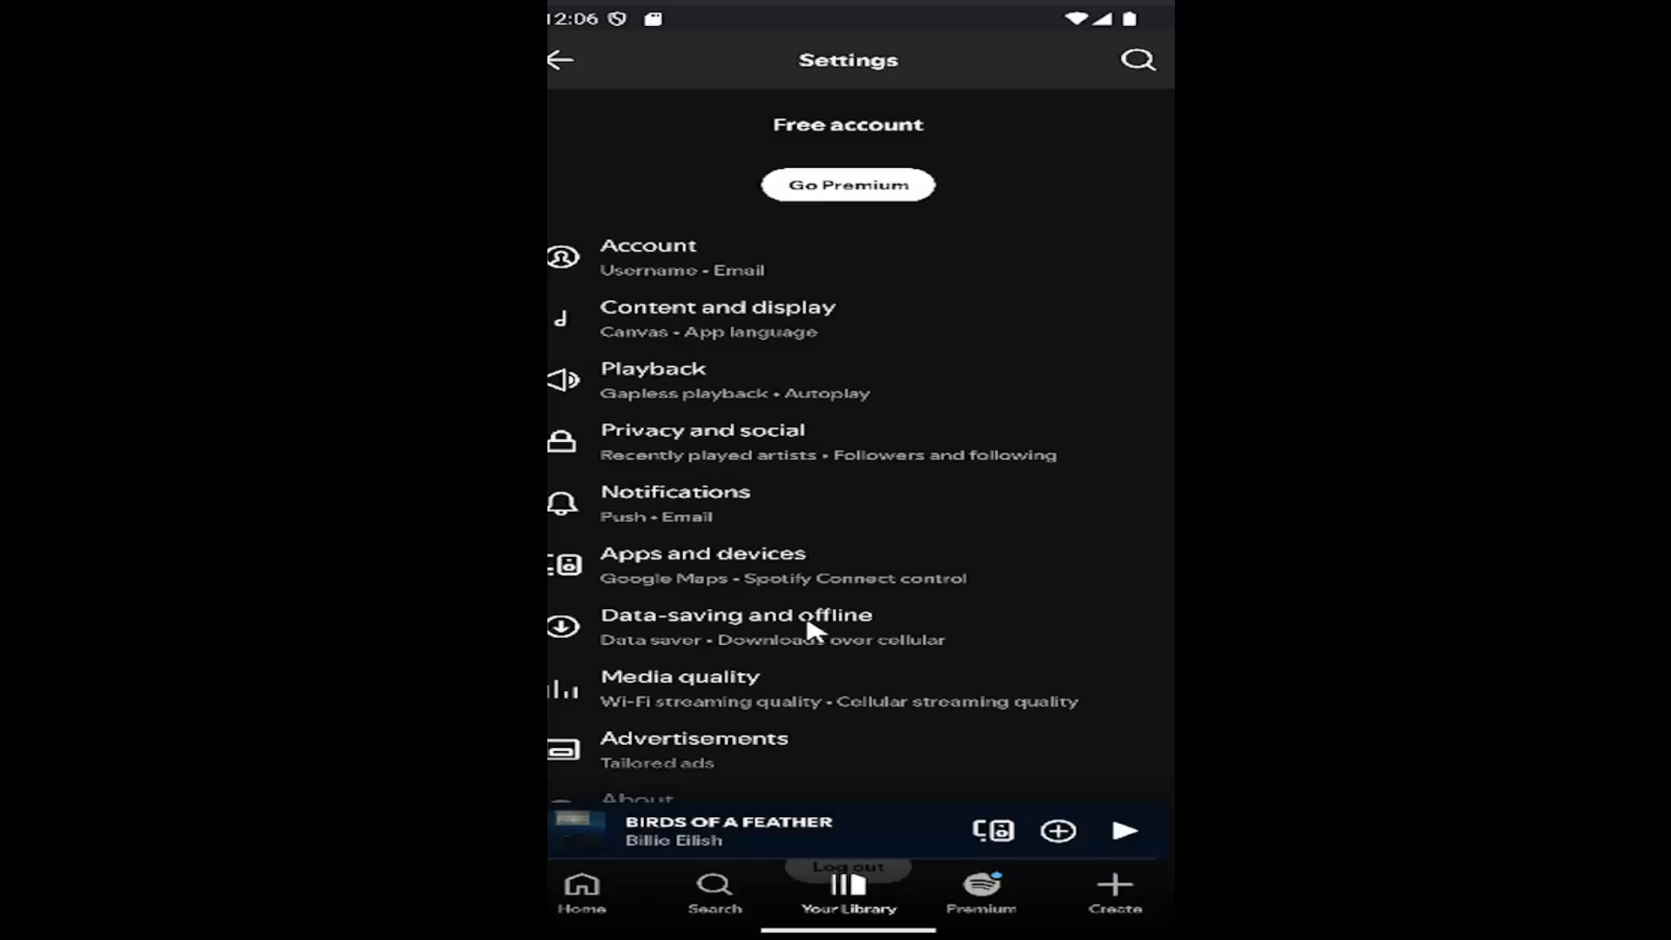
Show the Storage section with Remove all downloads and Clear cache on the Data-saving and offline page
{"action": "left_click", "coordinate": [734, 626]}
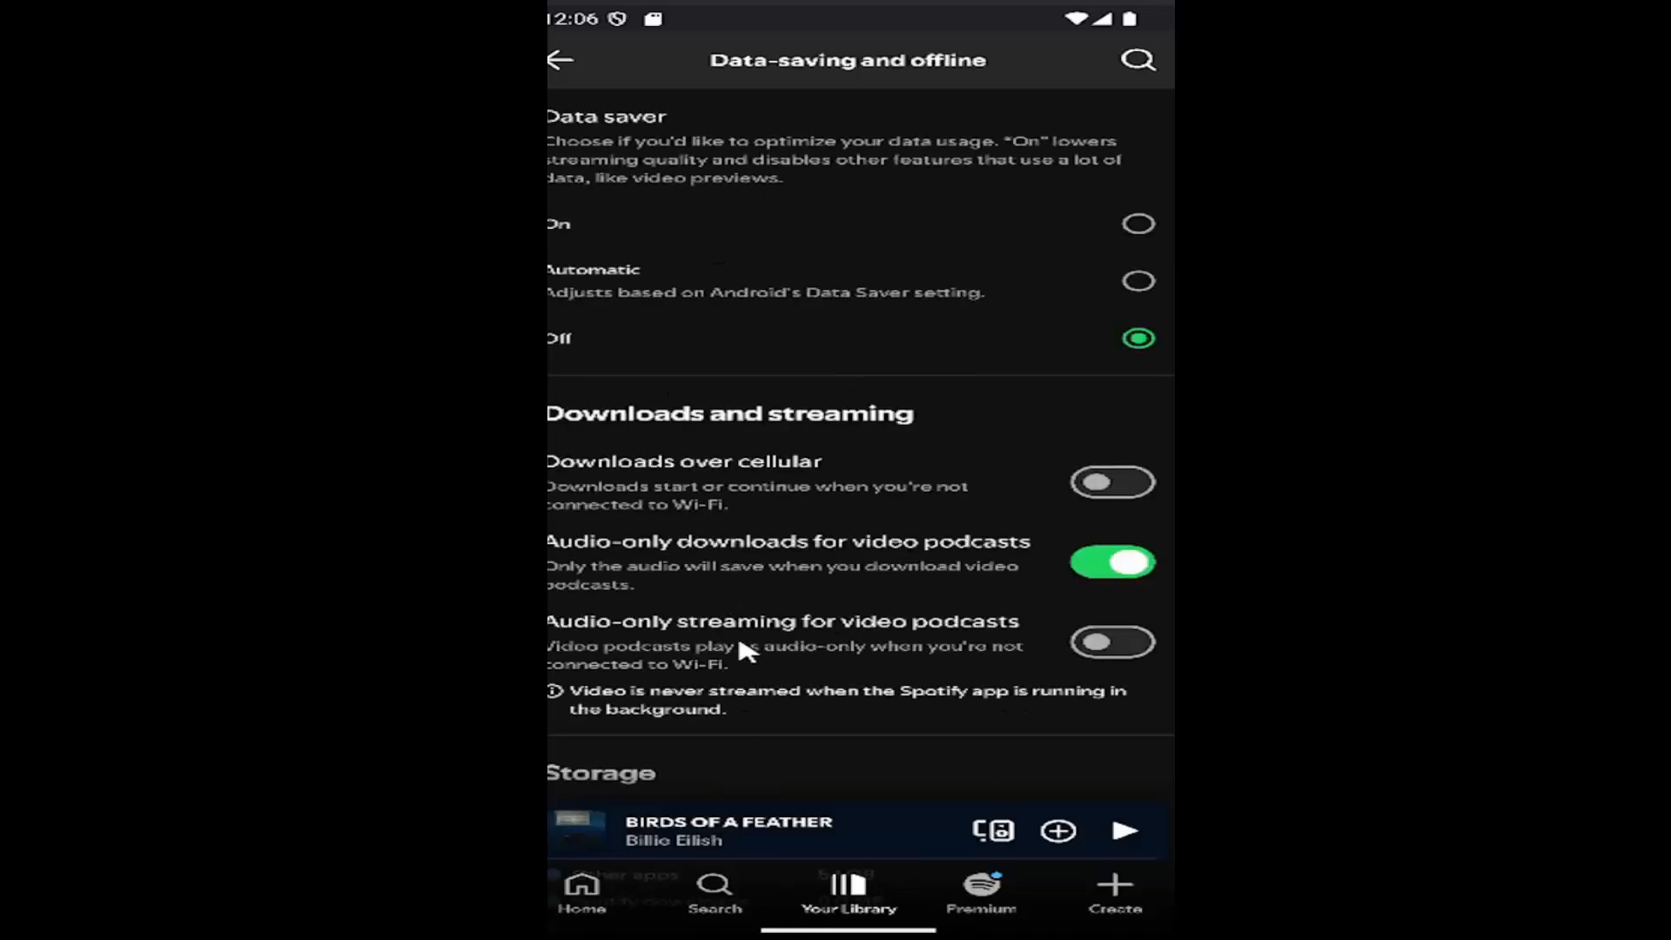
{"action": "scroll", "scroll_direction": "down", "scroll_amount": 3}
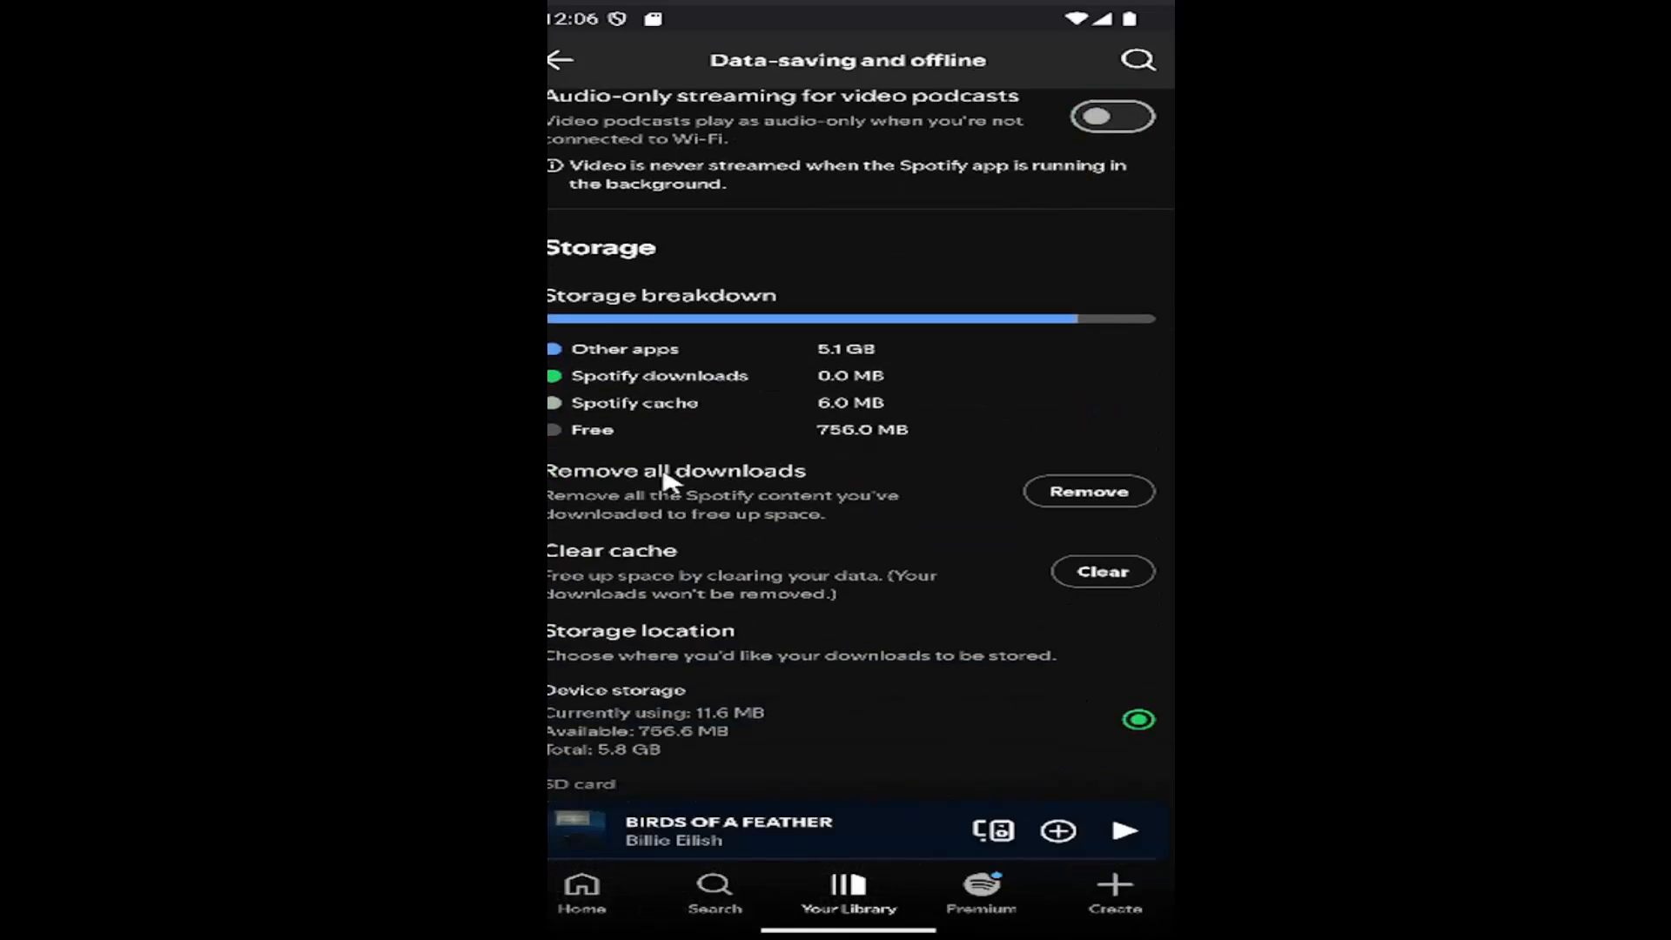
{"action": "mouse_move", "coordinate": [656, 517]}
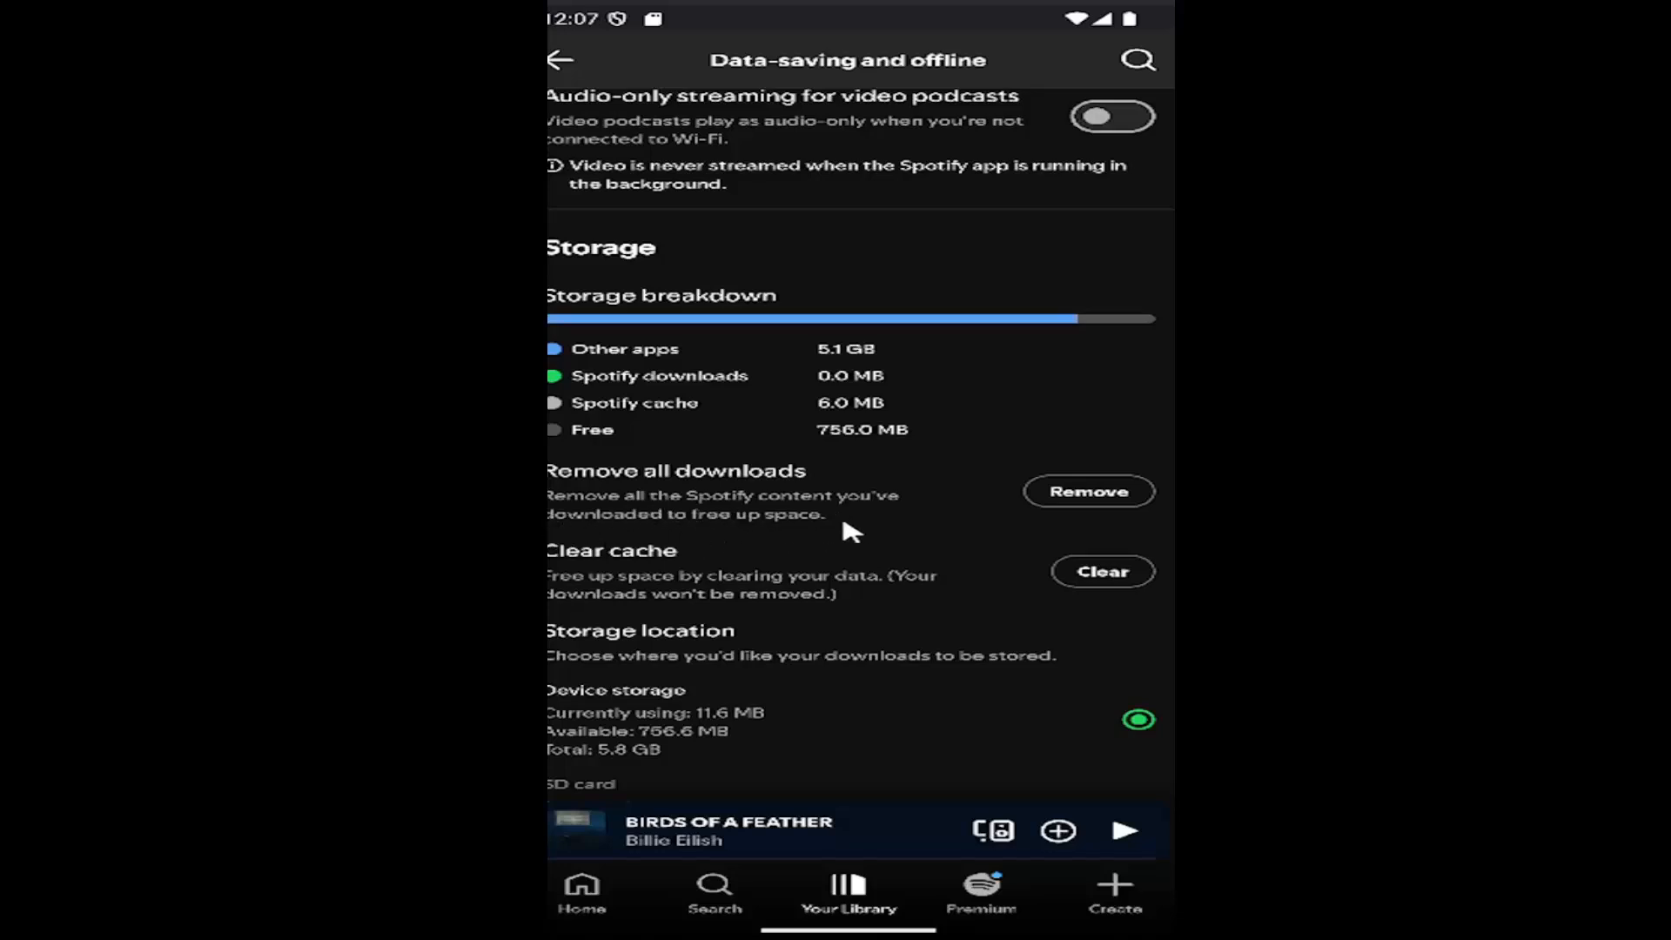
{"action": "mouse_move", "coordinate": [1045, 497]}
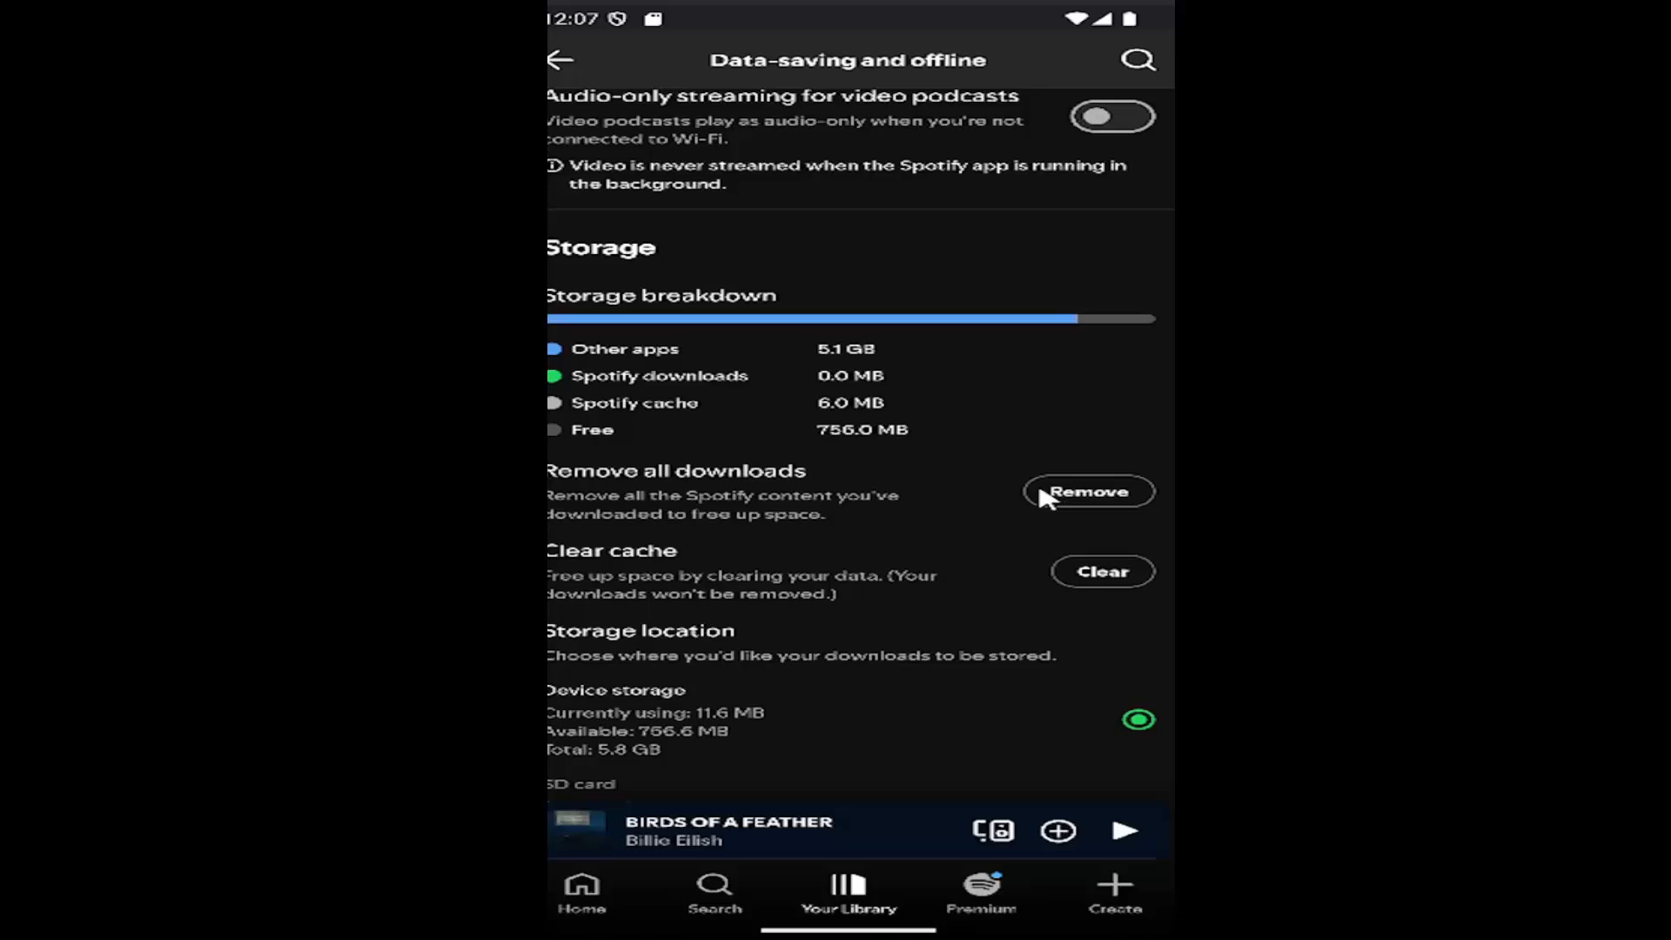
{"action": "mouse_move", "coordinate": [597, 602]}
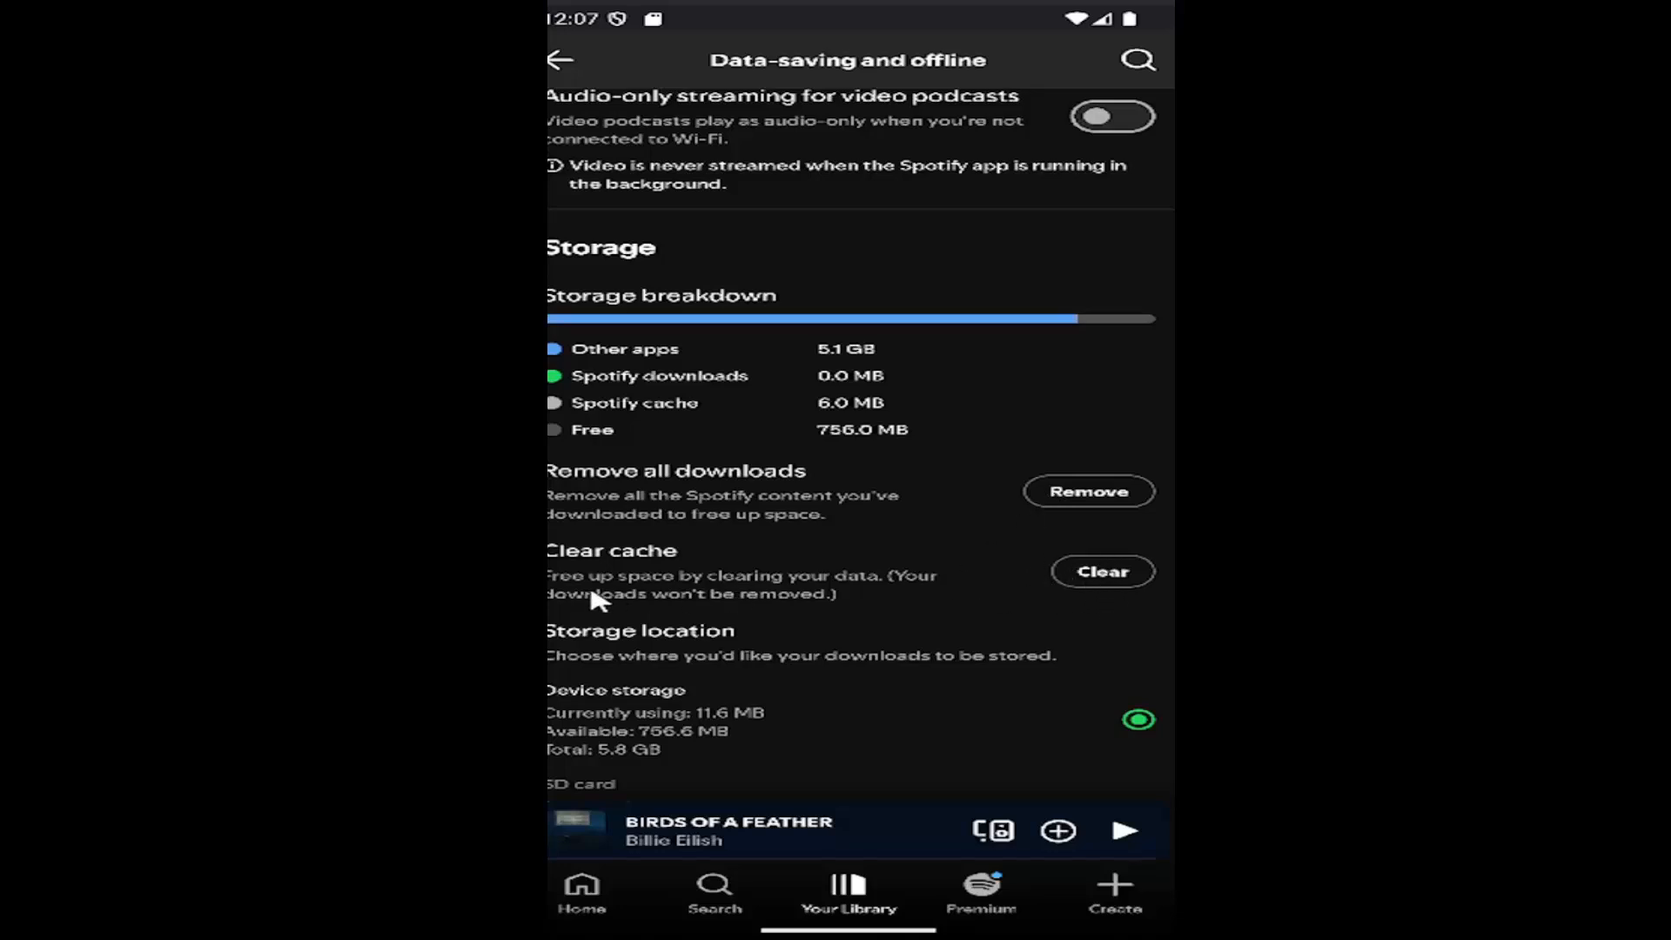
{"action": "mouse_move", "coordinate": [1130, 554]}
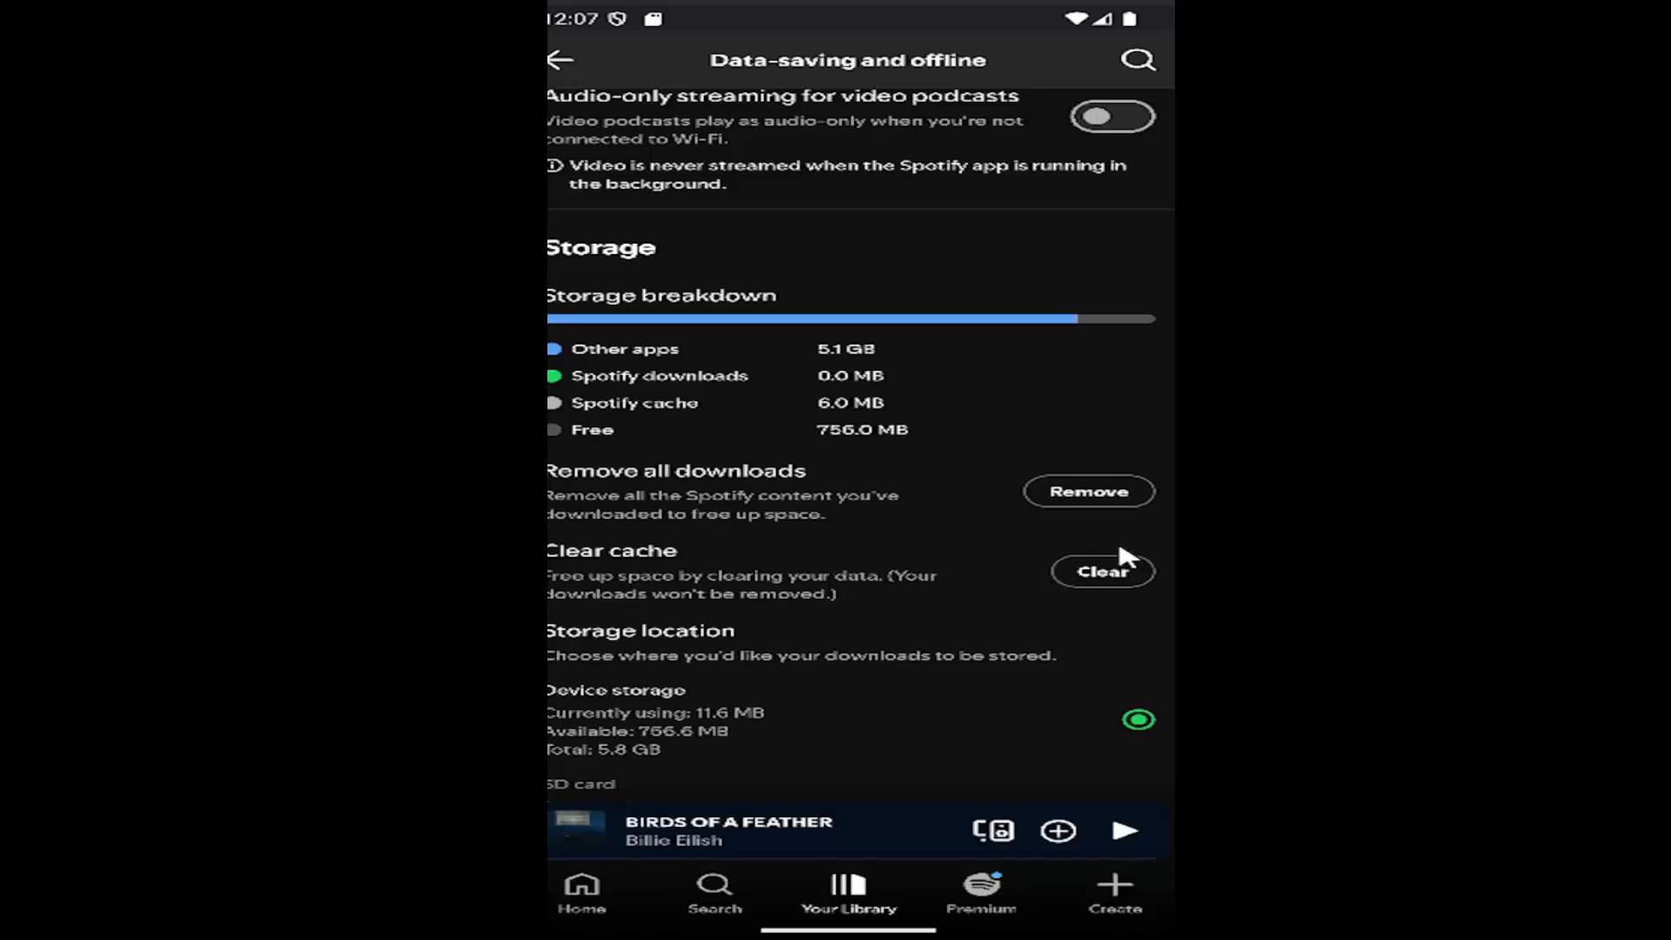
{"action": "mouse_move", "coordinate": [1048, 609]}
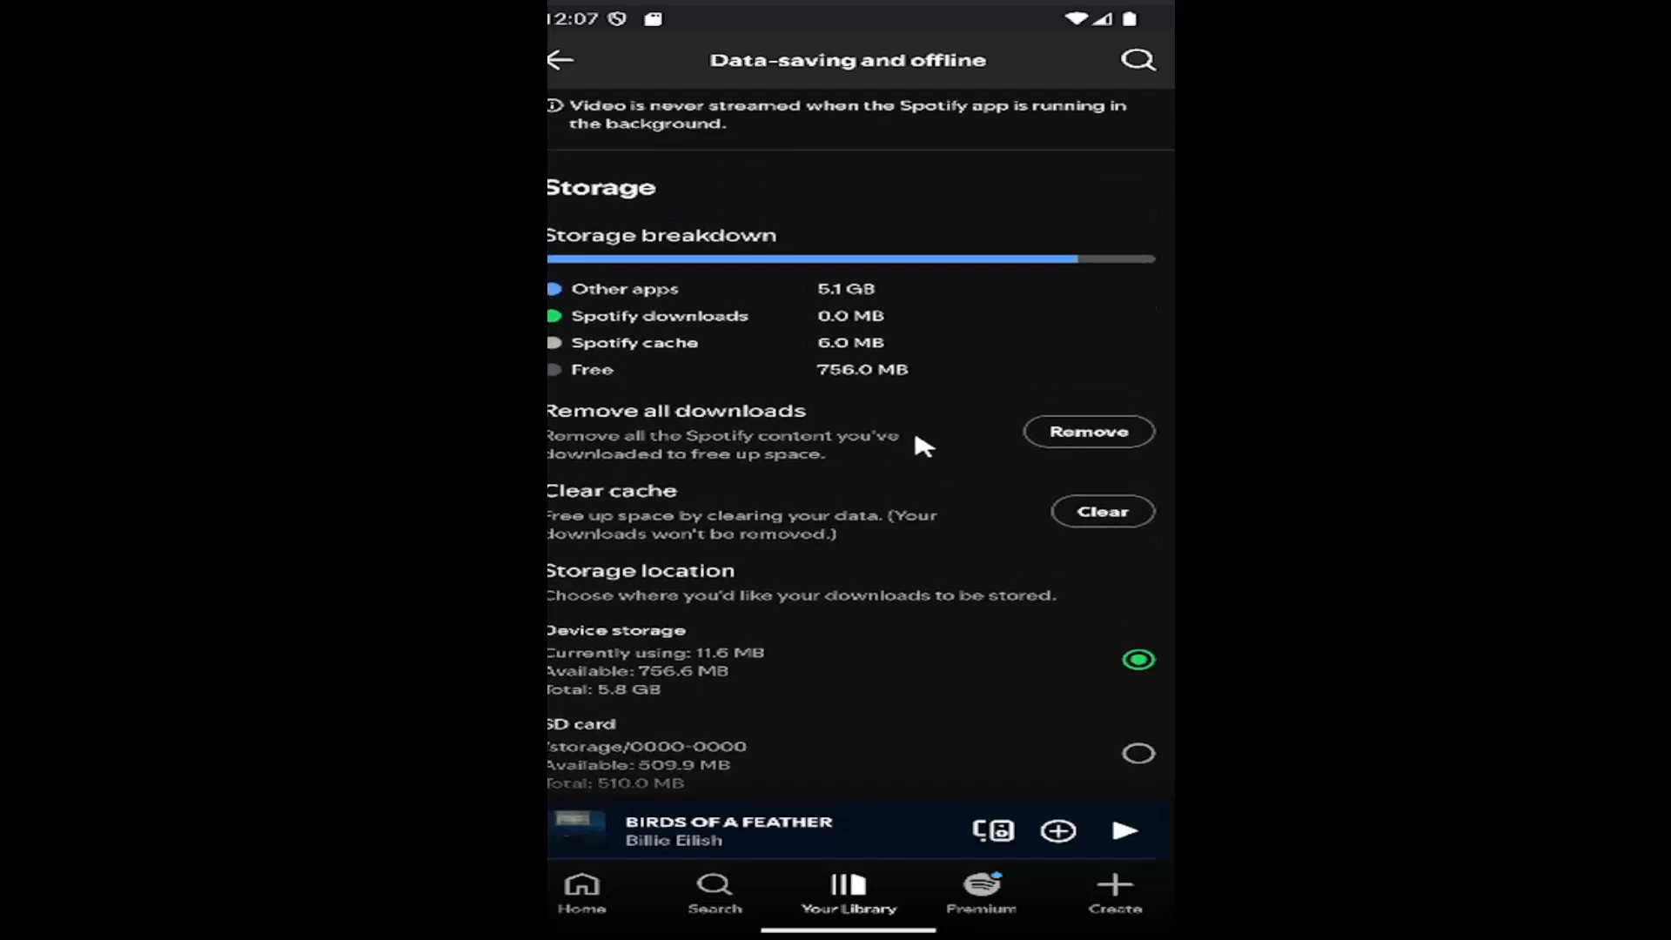
{"action": "scroll", "scroll_direction": "up", "scroll_amount": 3}
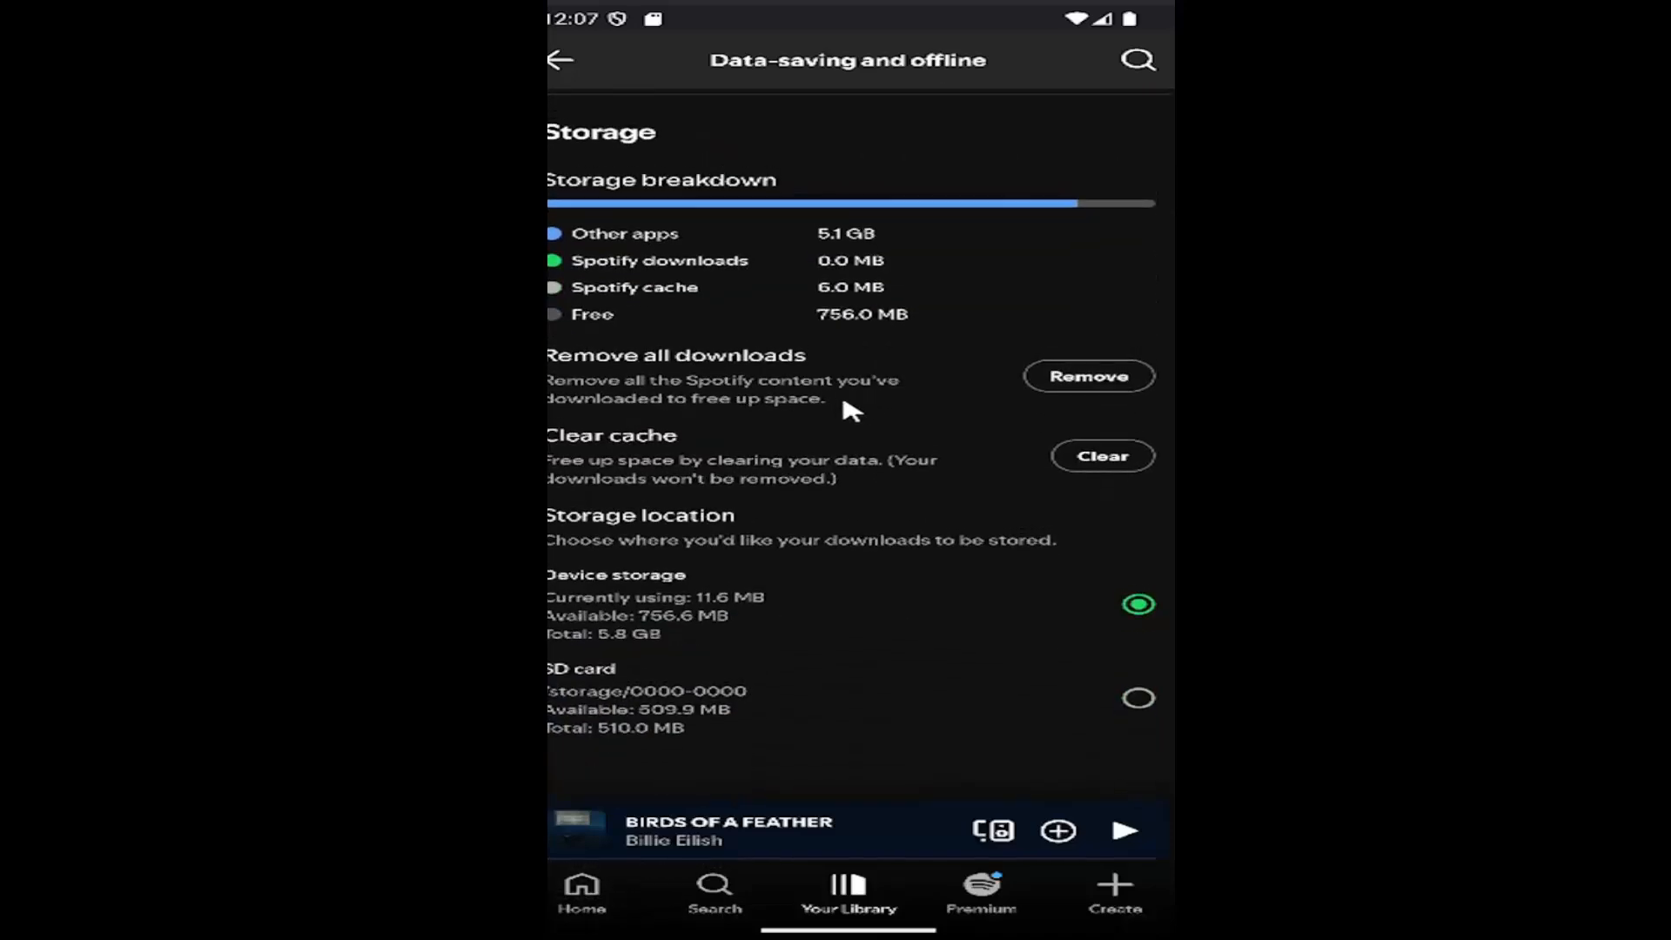
{"action": "mouse_move", "coordinate": [868, 501]}
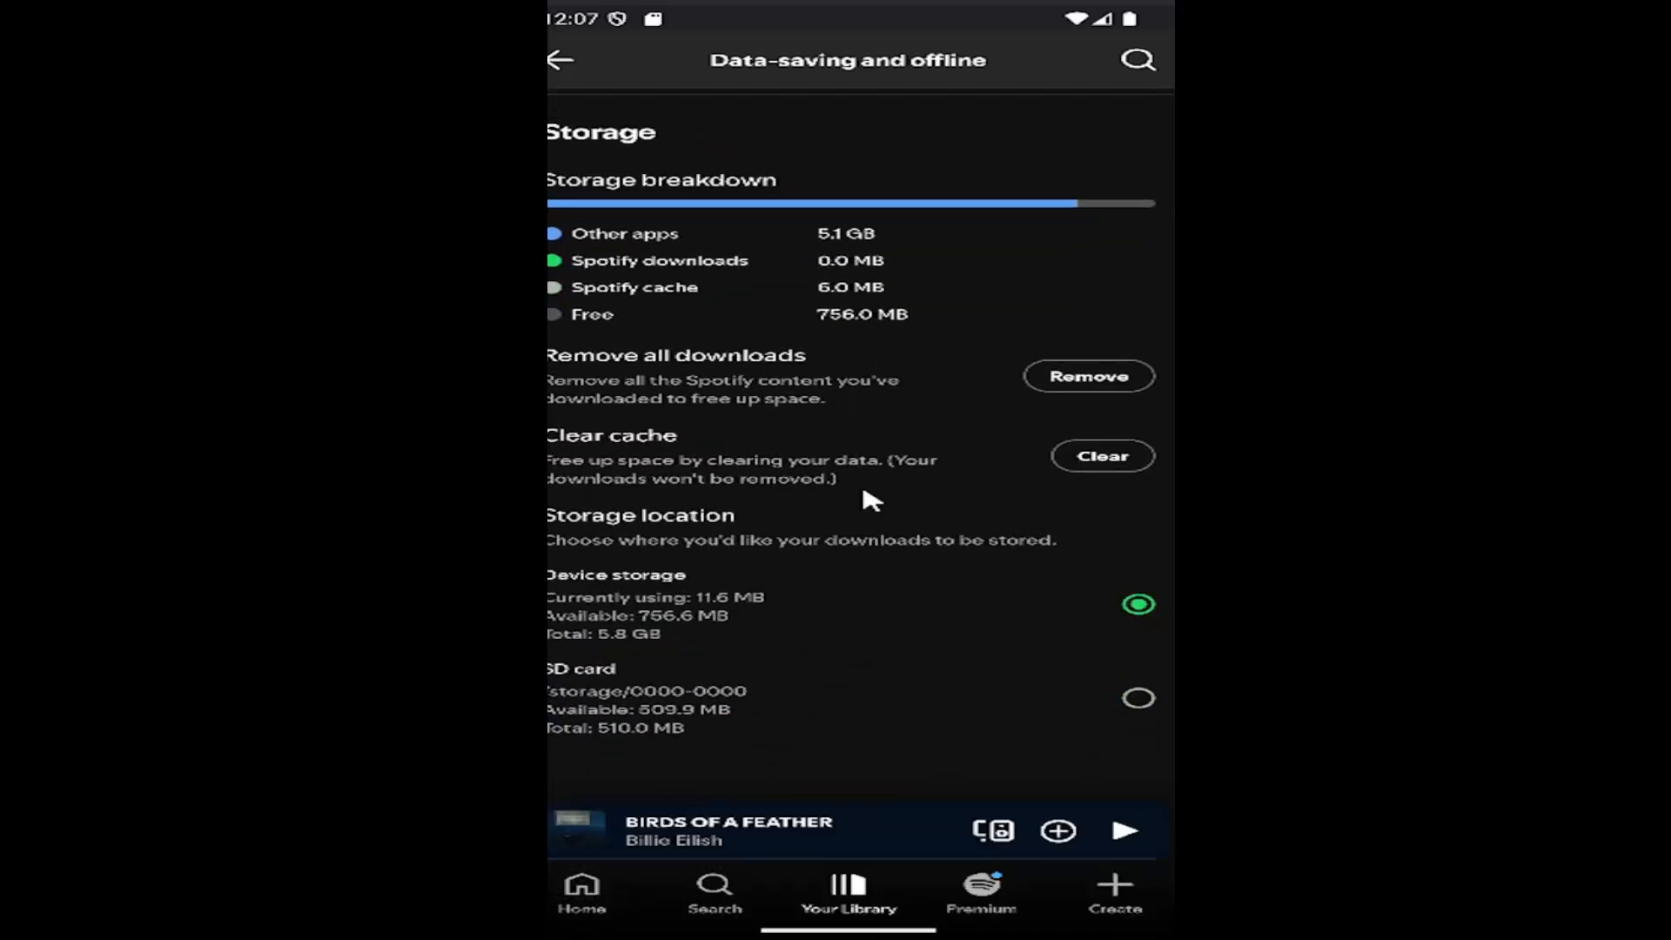